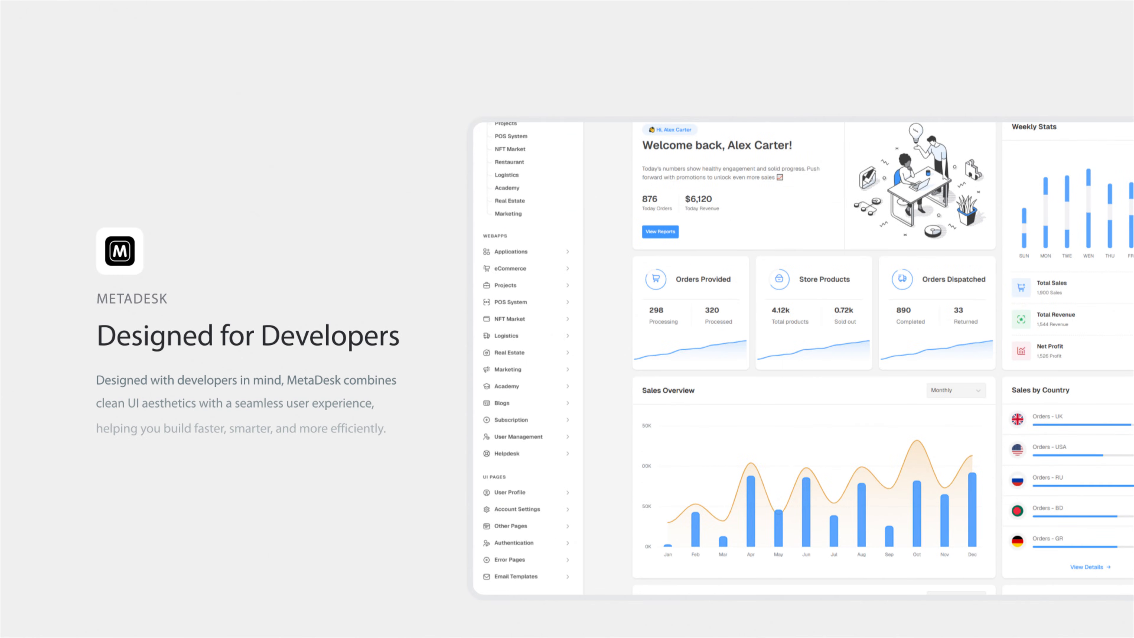
{"action": "scroll", "scroll_direction": "down", "scroll_amount": 3}
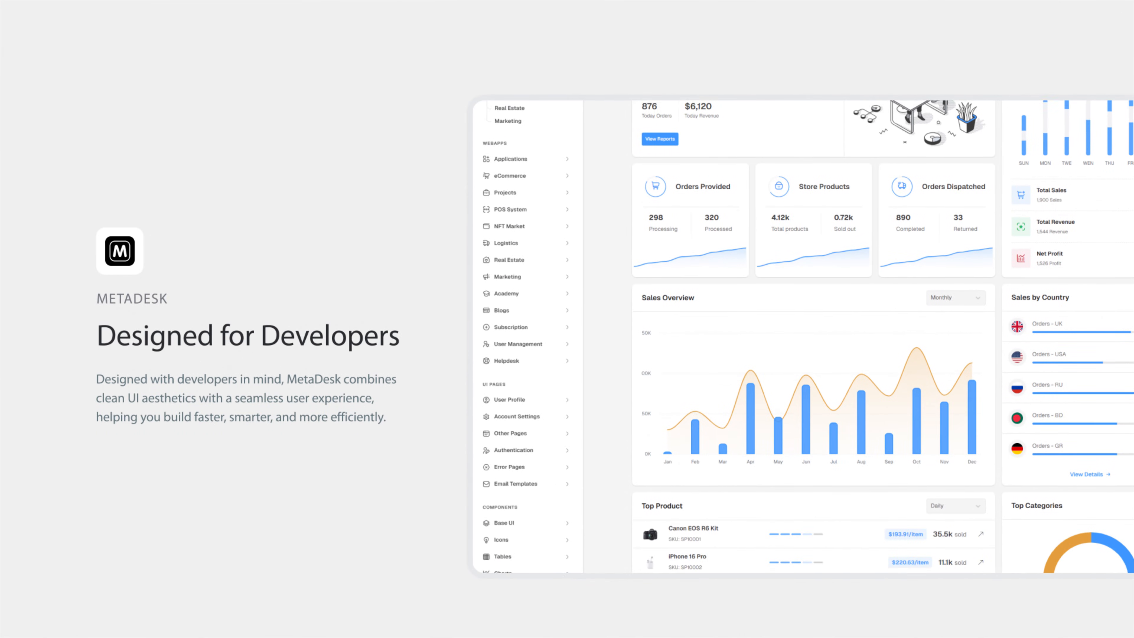
{"action": "scroll", "scroll_direction": "down", "scroll_amount": 3}
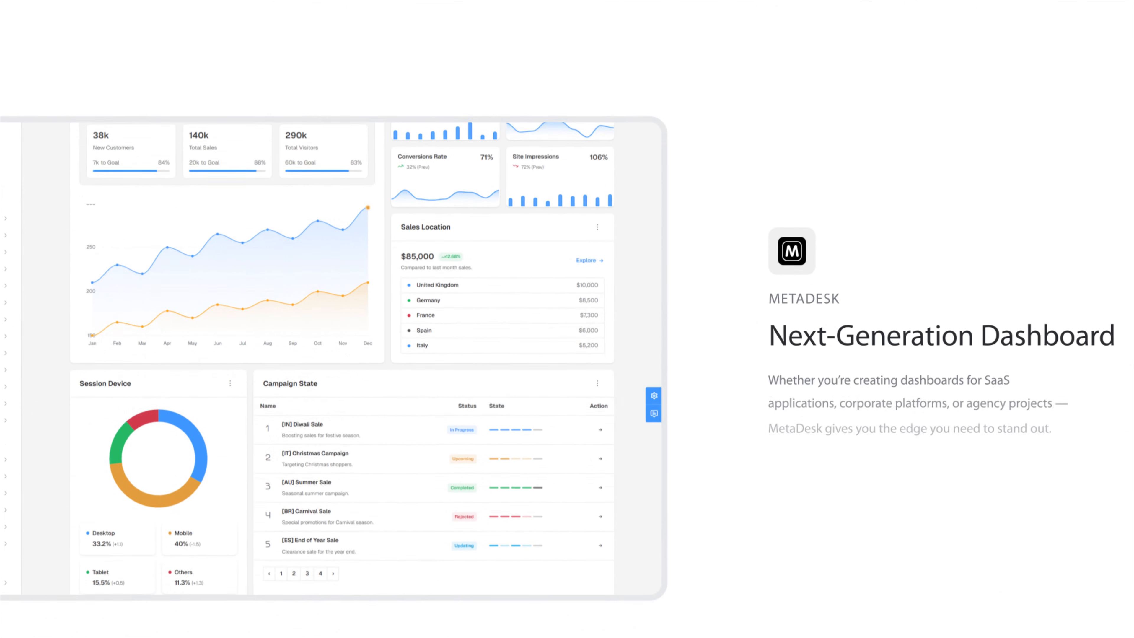
{"action": "scroll", "scroll_direction": "down", "scroll_amount": 3}
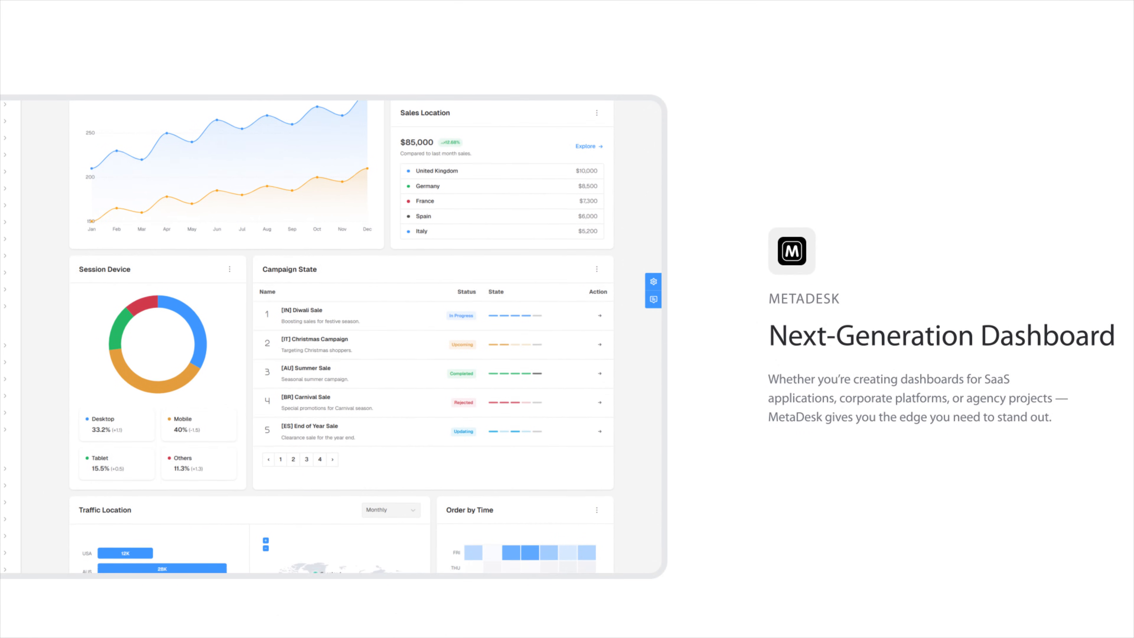
{"action": "scroll", "scroll_direction": "down", "scroll_amount": 3}
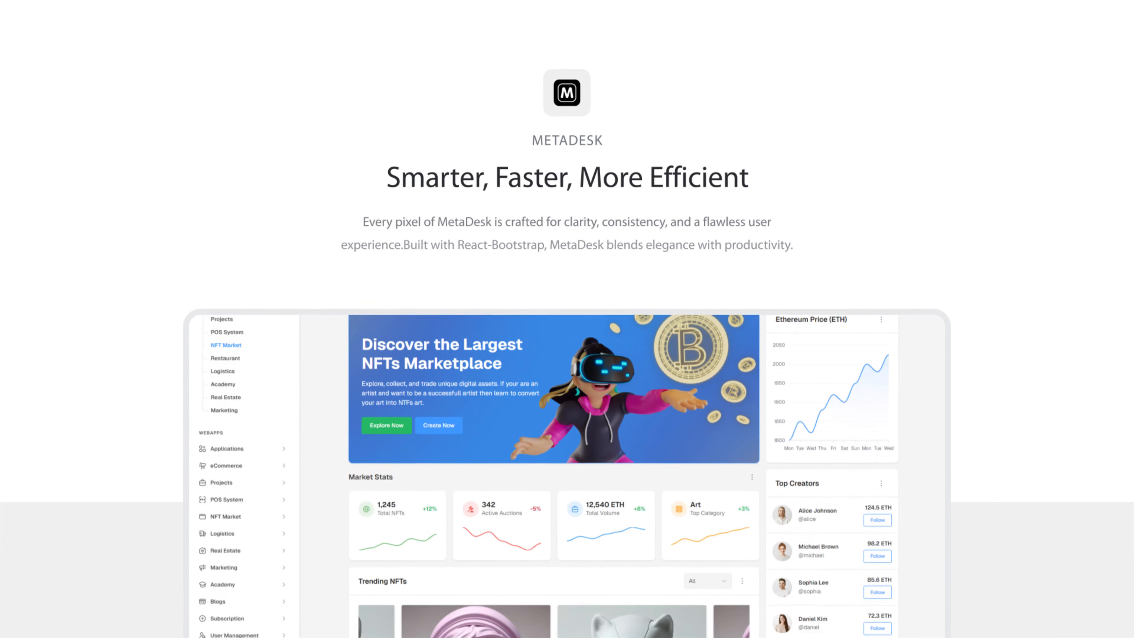
{"action": "scroll", "scroll_direction": "down", "scroll_amount": 3}
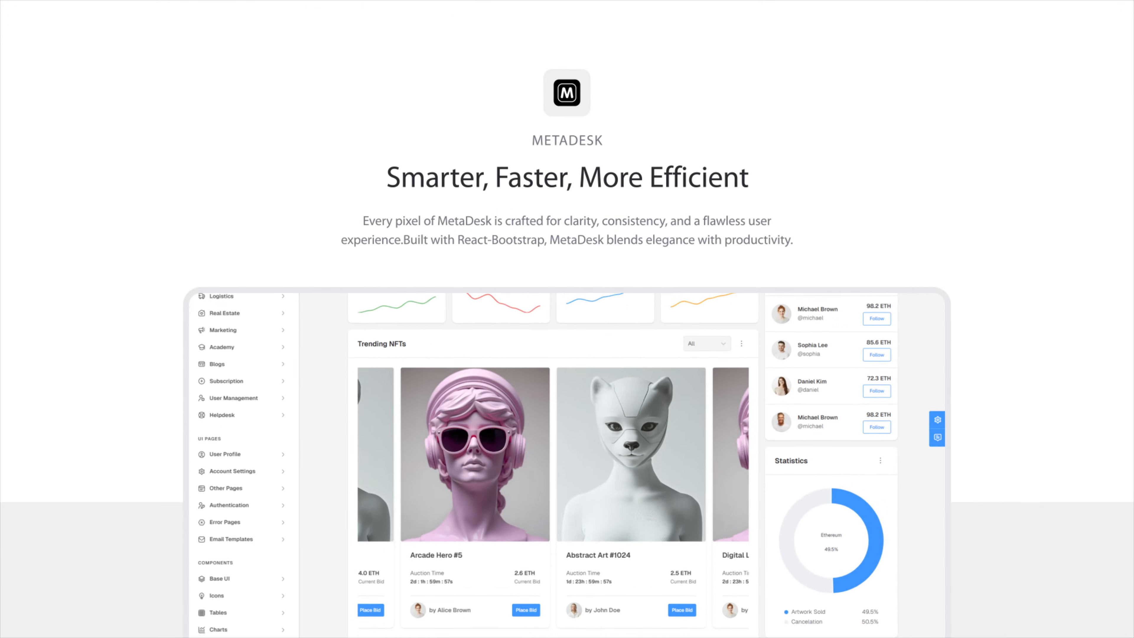
{"action": "scroll", "scroll_direction": "down", "scroll_amount": 3}
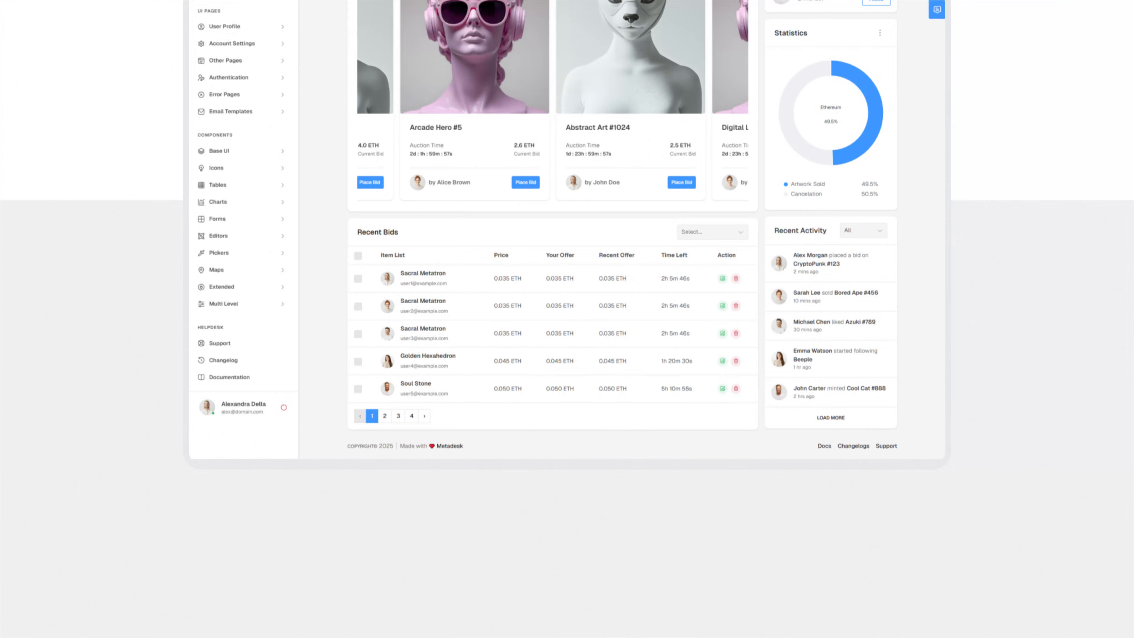
{"action": "left_click", "coordinate": [225, 374]}
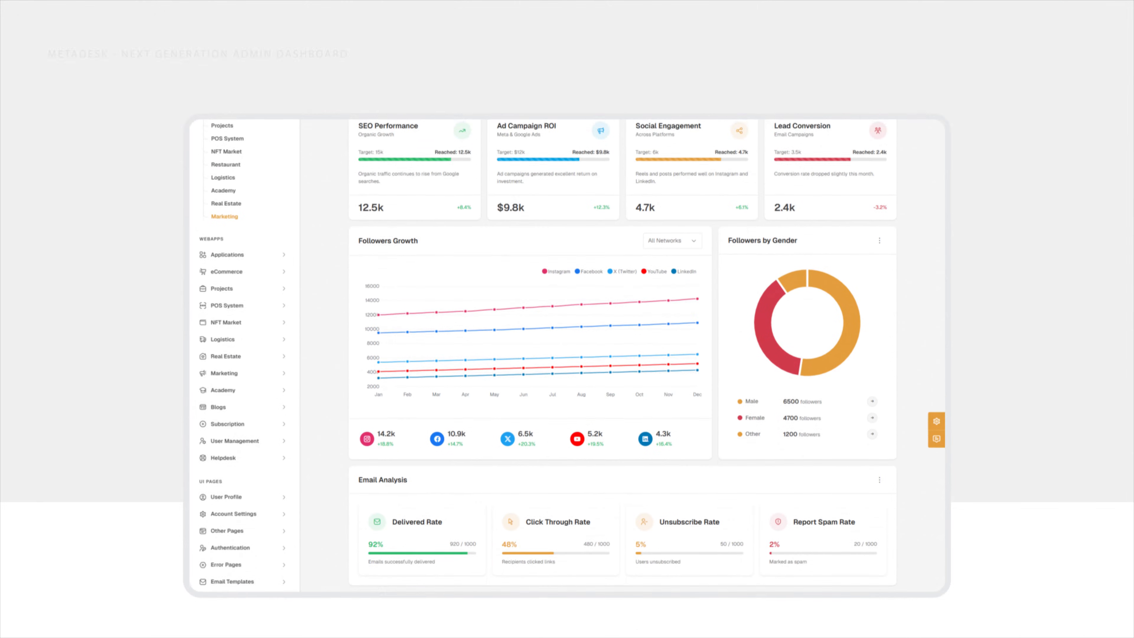
{"action": "scroll", "scroll_direction": "down", "scroll_amount": 3}
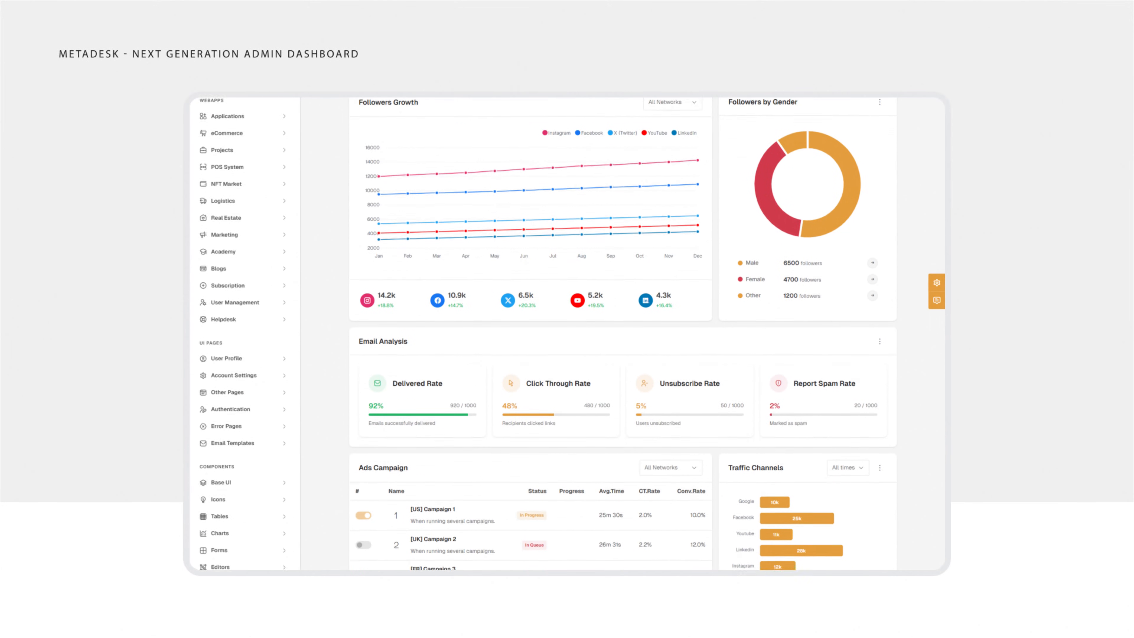
{"action": "scroll", "scroll_direction": "down", "scroll_amount": 3}
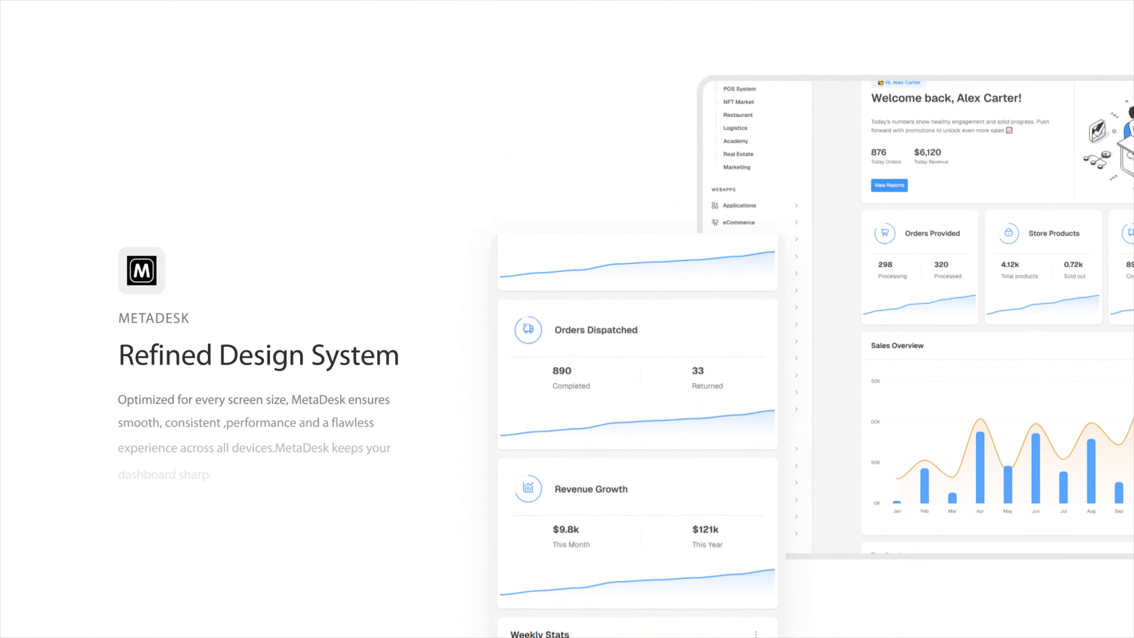
{"action": "scroll", "scroll_direction": "down", "scroll_amount": 3}
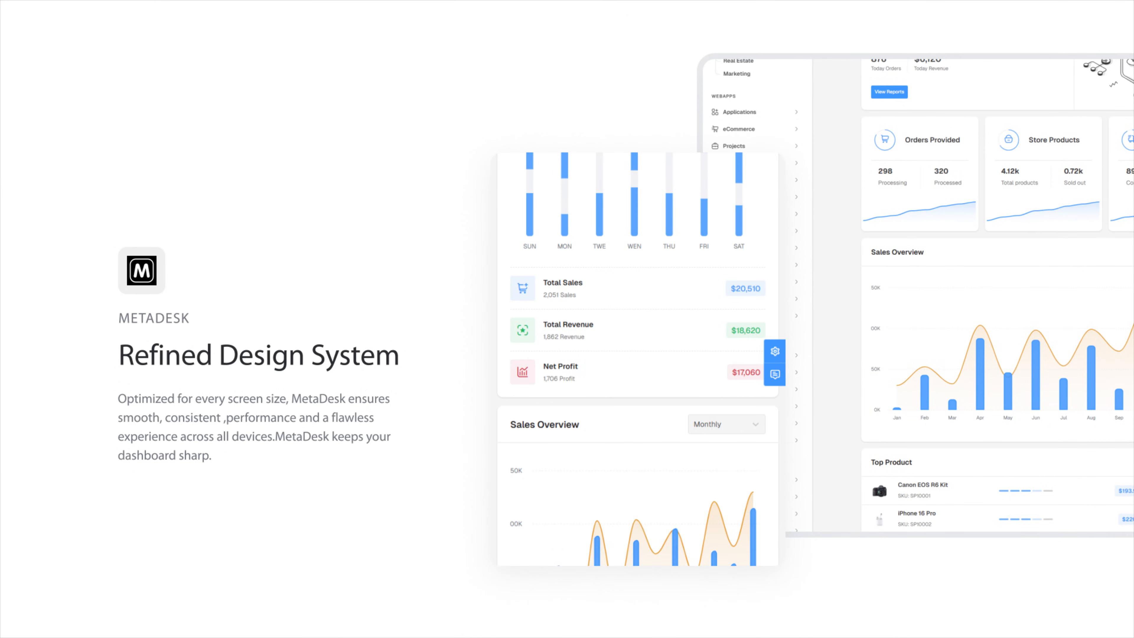
{"action": "scroll", "scroll_direction": "down", "scroll_amount": 3}
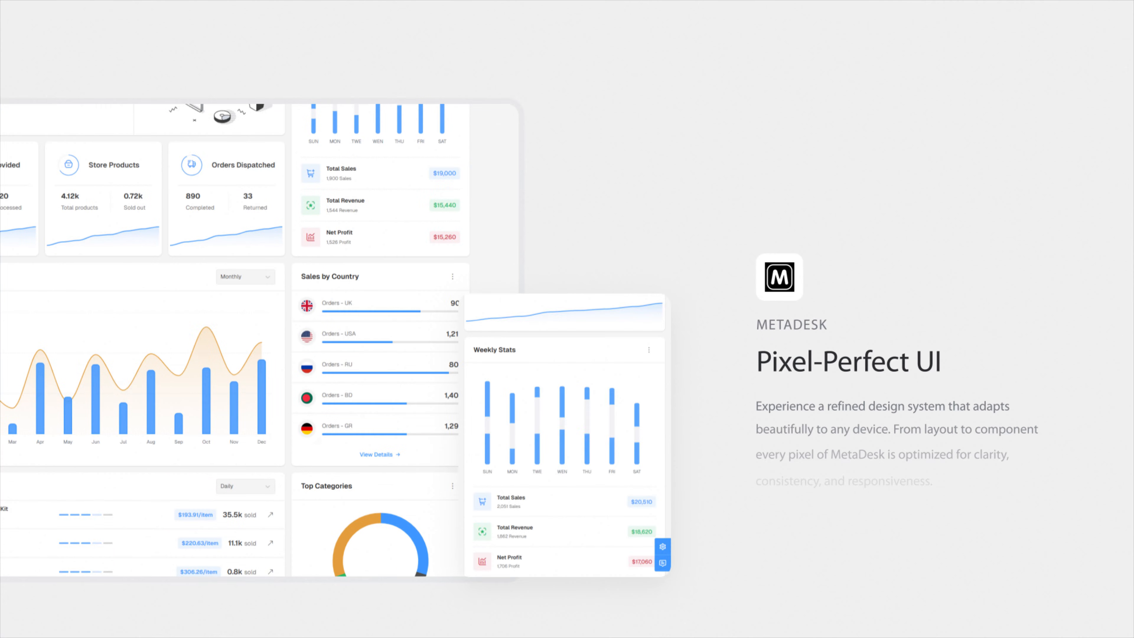
{"action": "scroll", "scroll_direction": "down", "scroll_amount": 3}
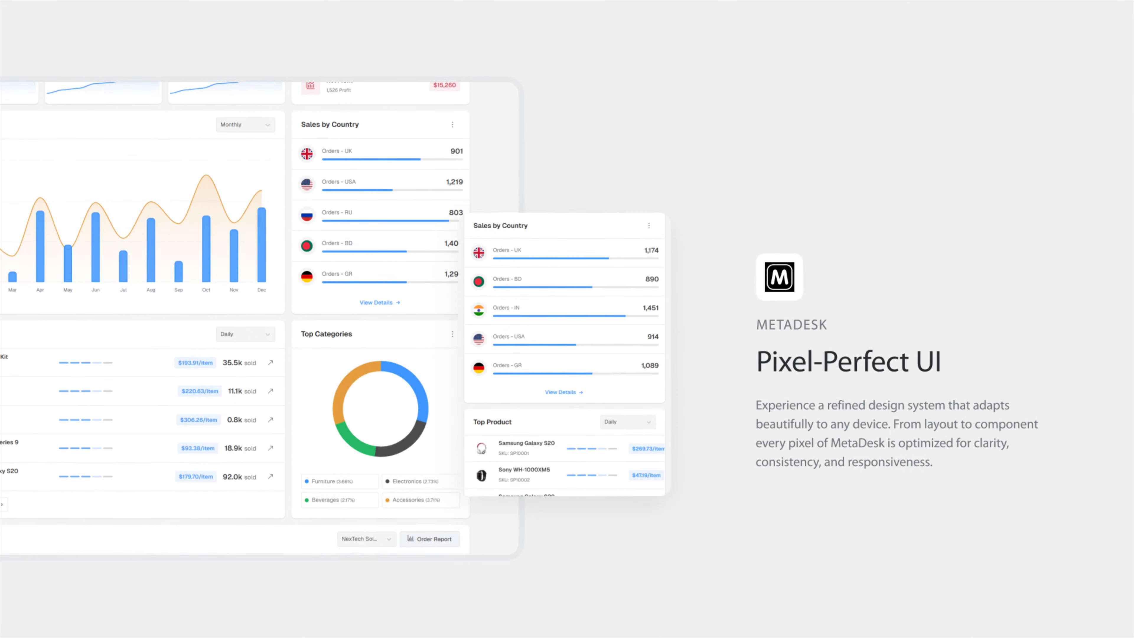
{"action": "scroll", "scroll_direction": "down", "scroll_amount": 3}
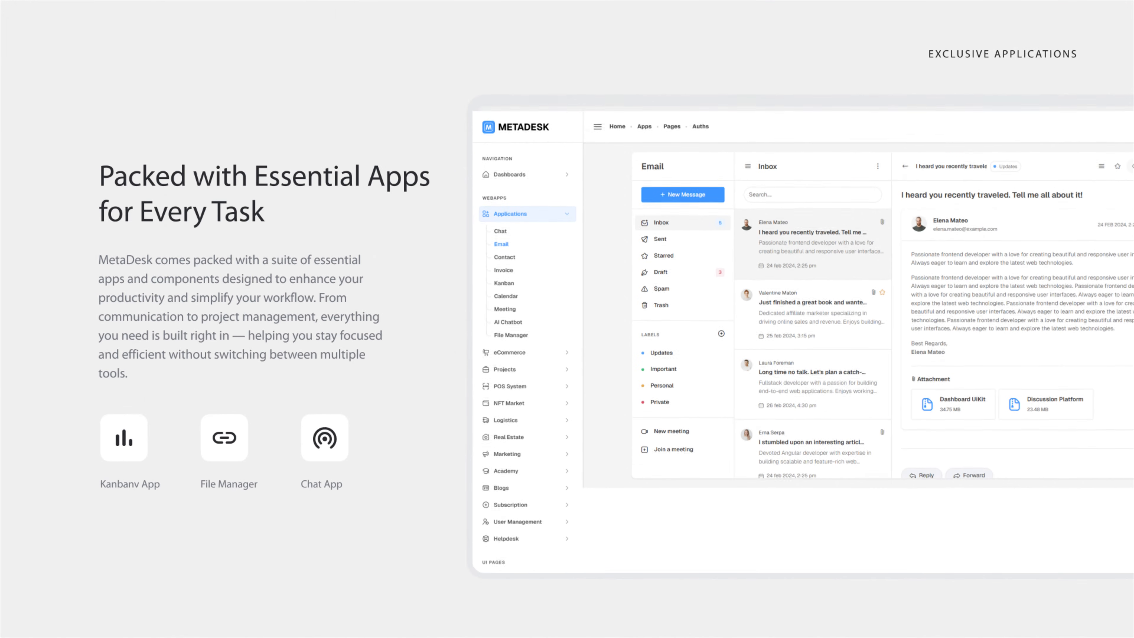
{"action": "scroll", "scroll_direction": "down", "scroll_amount": 3}
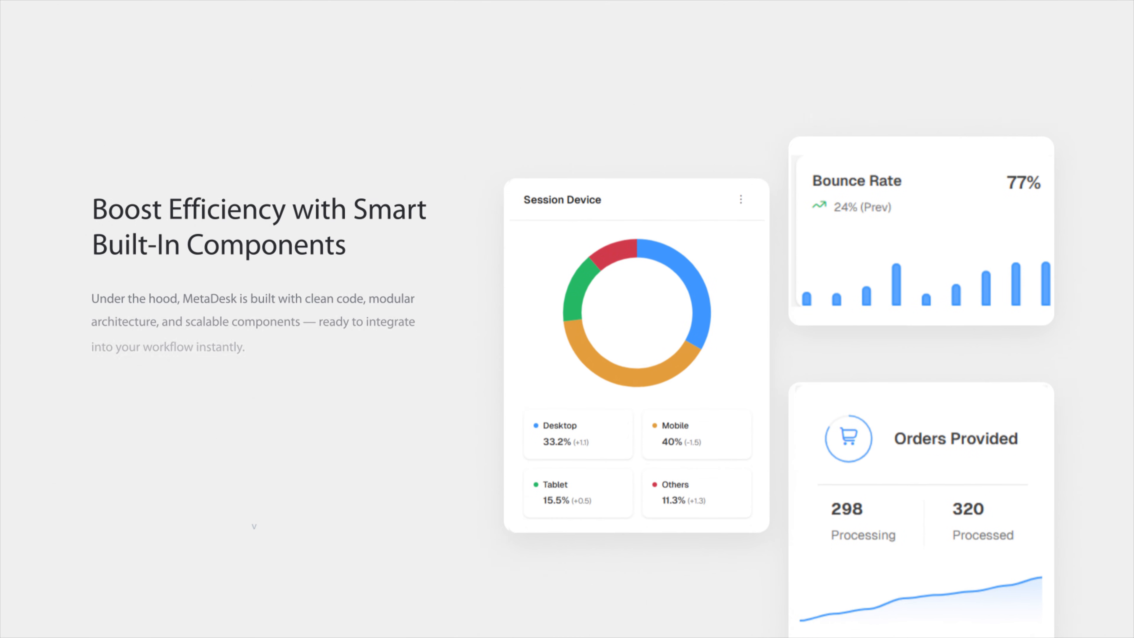
{"action": "scroll", "scroll_direction": "down", "scroll_amount": 3}
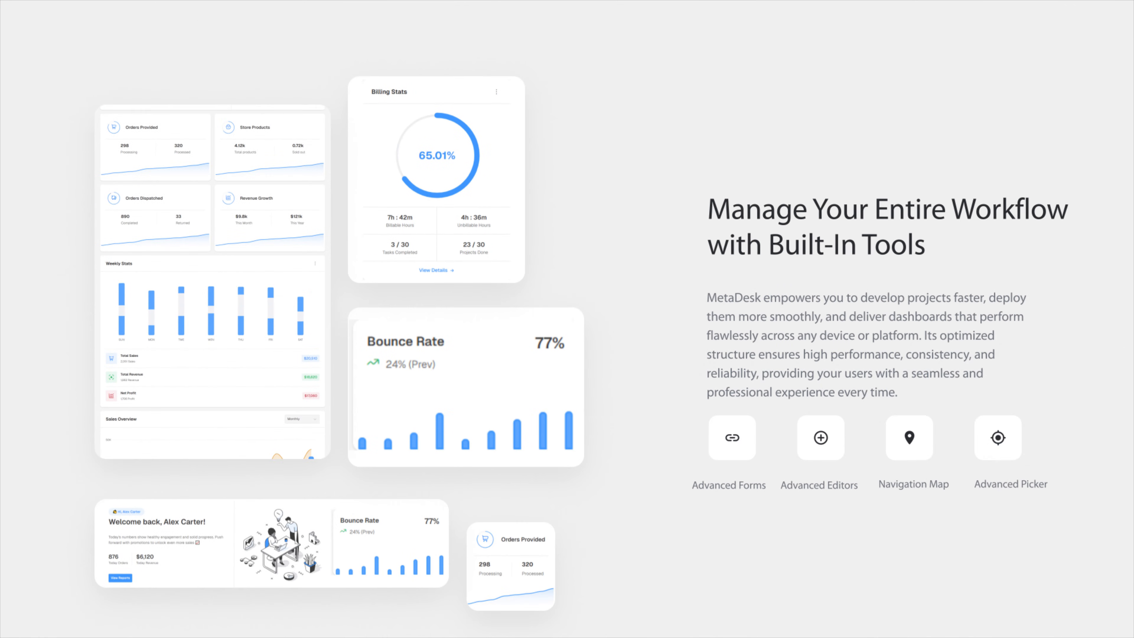
{"action": "scroll", "scroll_direction": "down", "scroll_amount": 3}
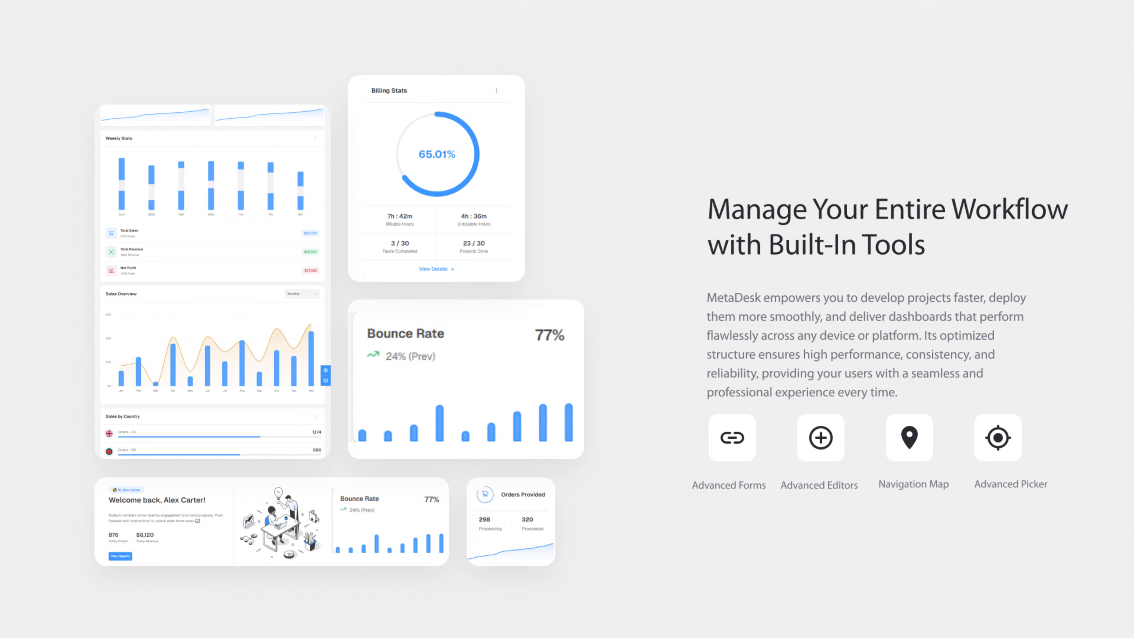
{"action": "scroll", "scroll_direction": "down", "scroll_amount": 3}
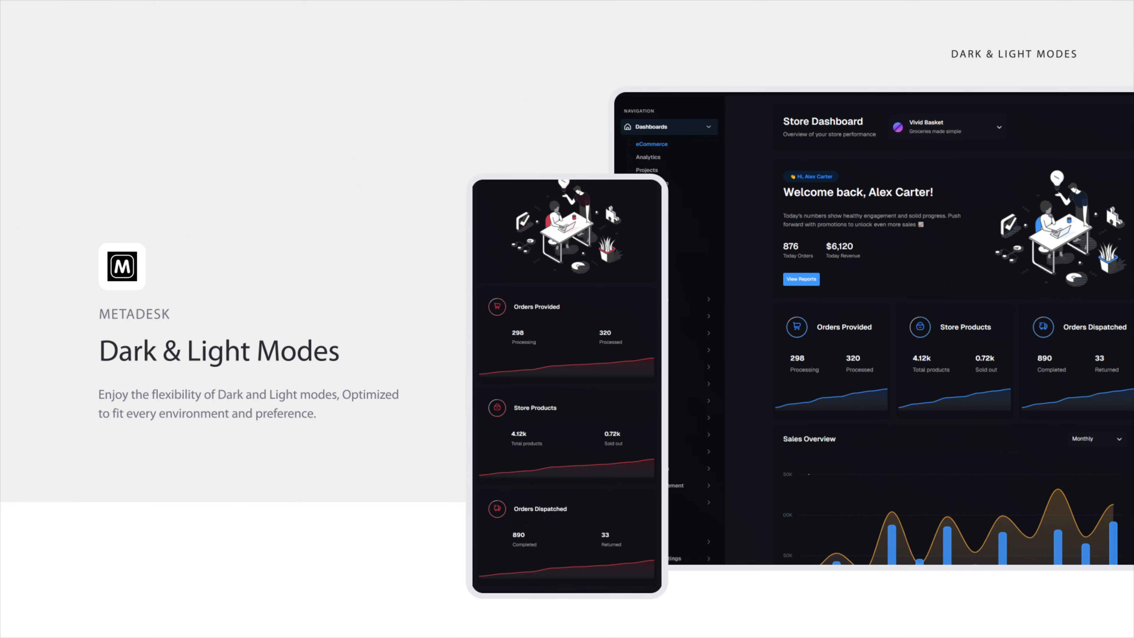
{"action": "scroll", "scroll_direction": "down", "scroll_amount": 3}
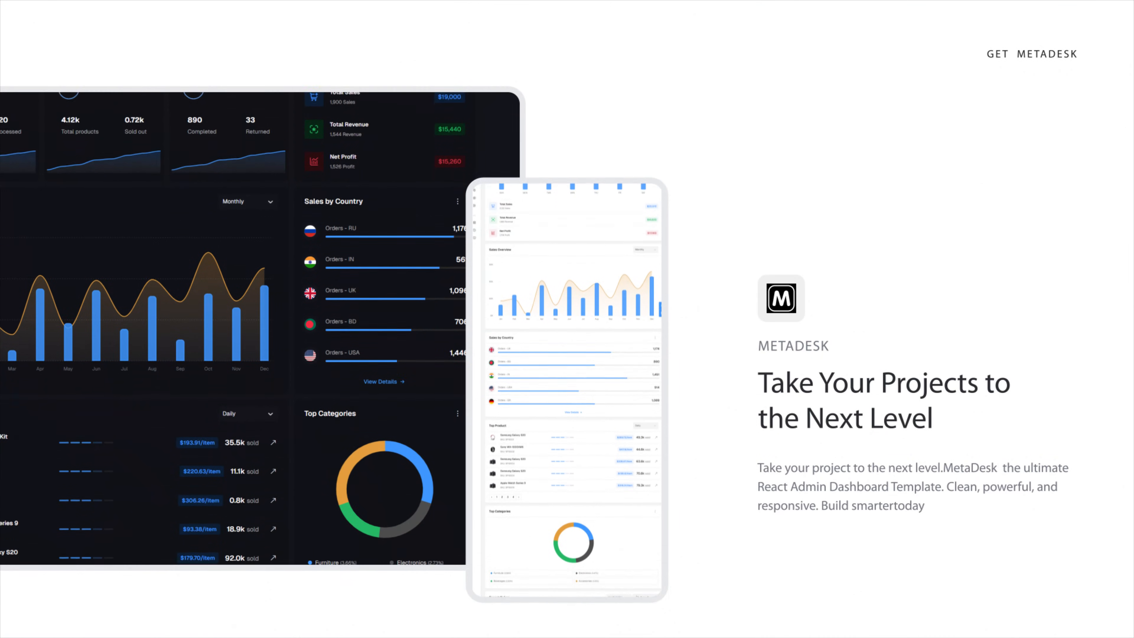
{"action": "scroll", "scroll_direction": "down", "scroll_amount": 3}
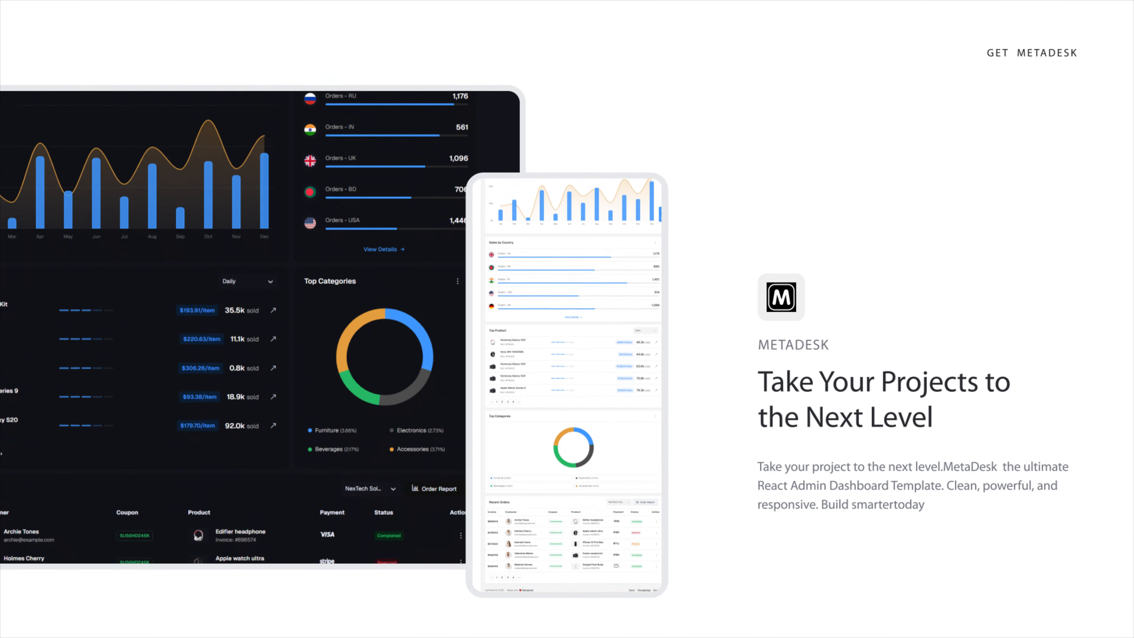